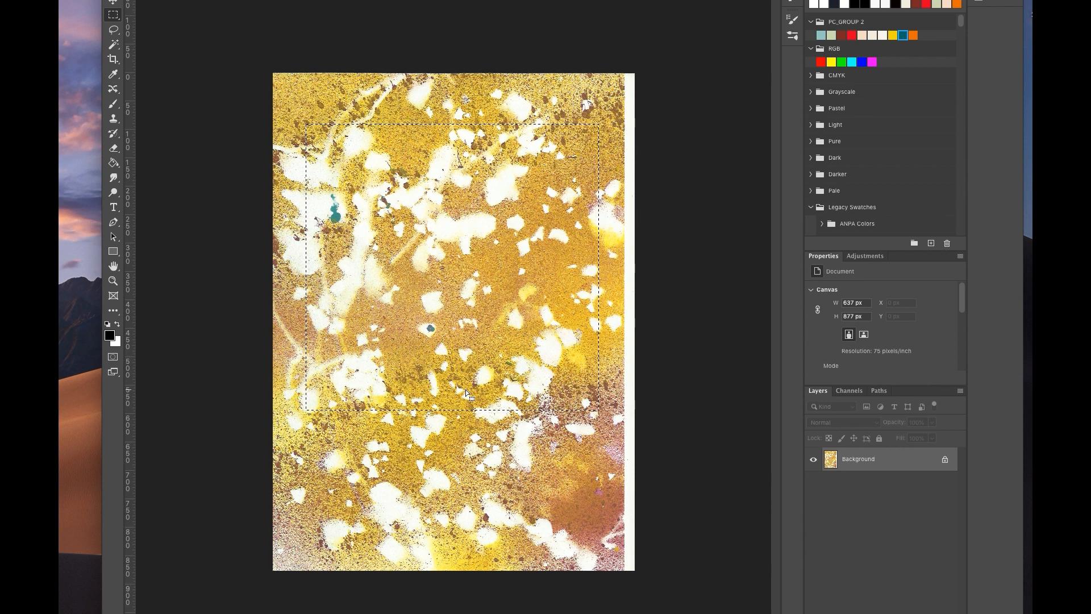
mouse_move(520, 168)
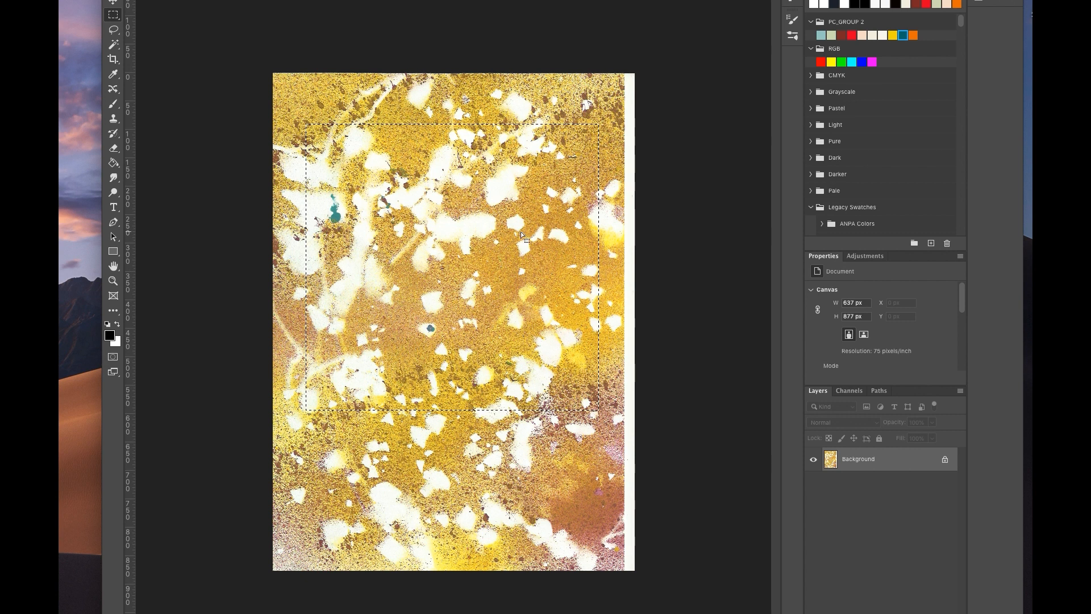
mouse_move(197, 80)
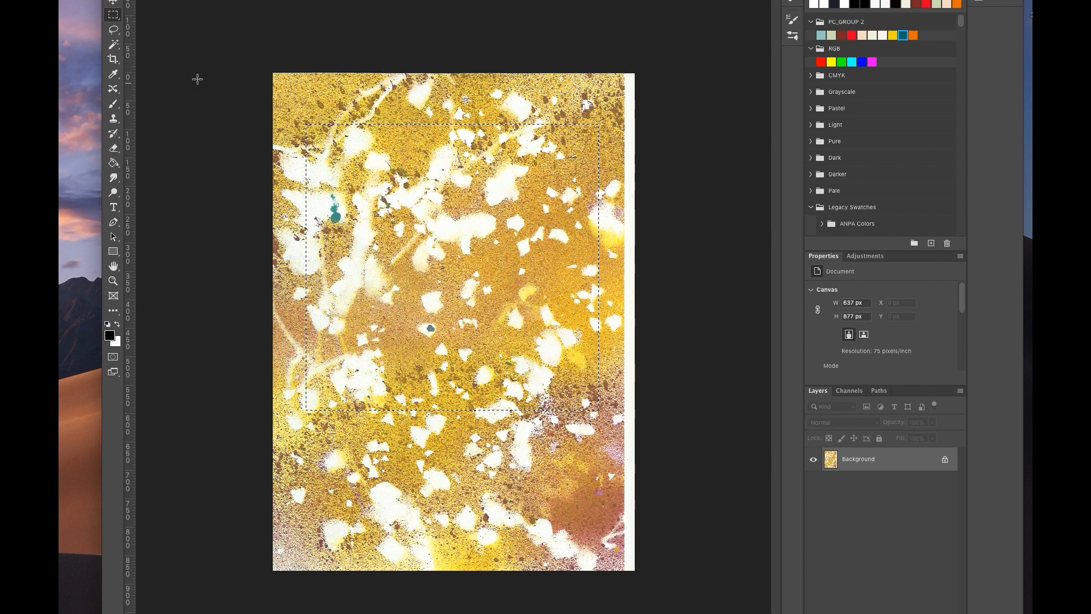
- Commit the crop so the texture becomes a 500 × 500 px square
key("Ctrl+D")
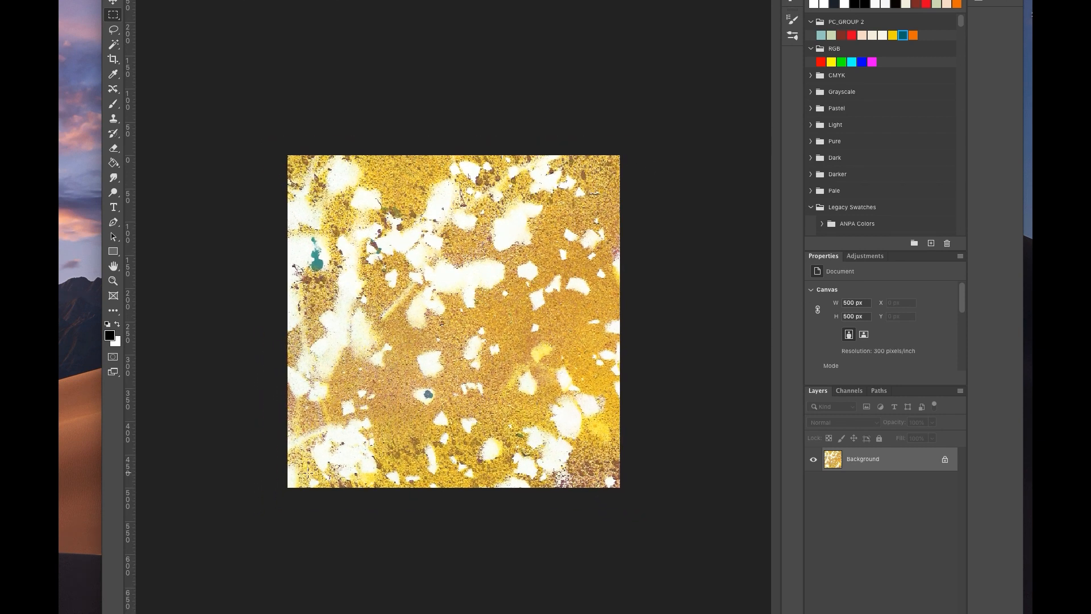
mouse_move(556, 134)
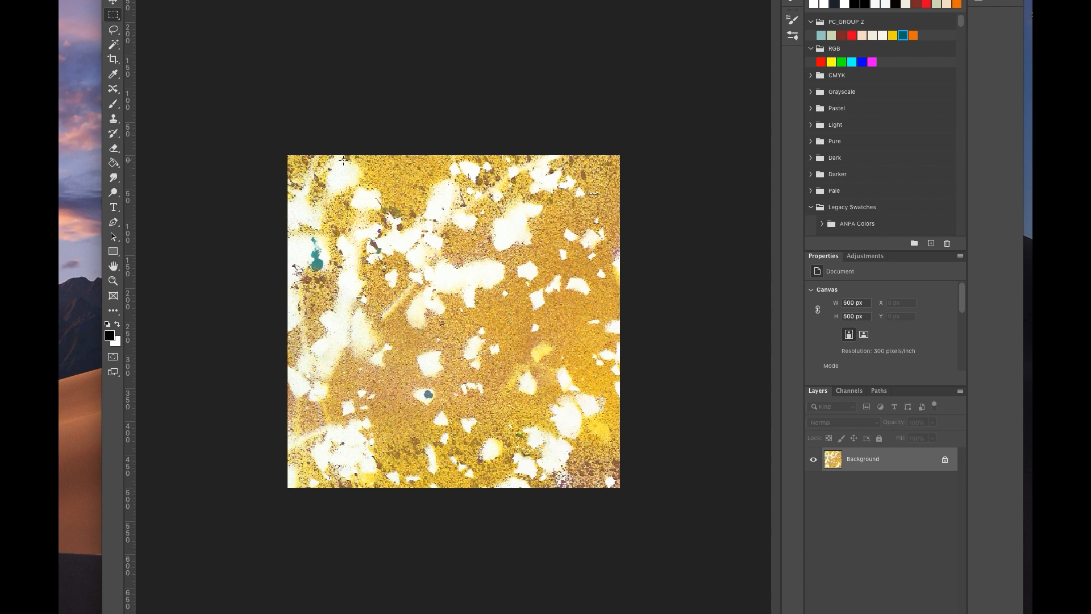
mouse_move(287, 301)
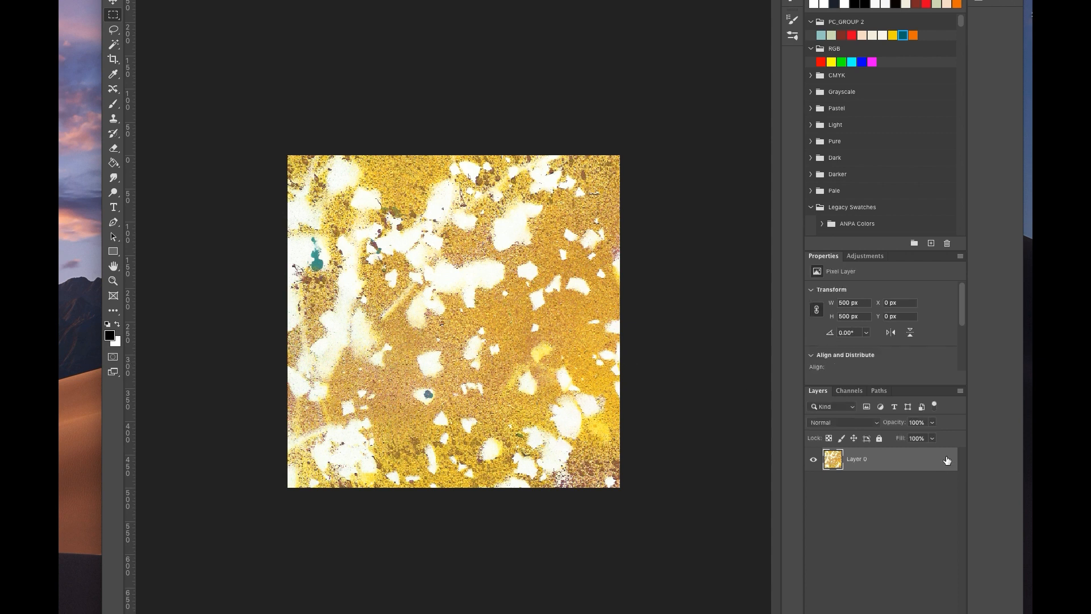
- Duplicate Layer 0 with Ctrl+J, then lock and hide the original Layer 0
key("Ctrl+j")
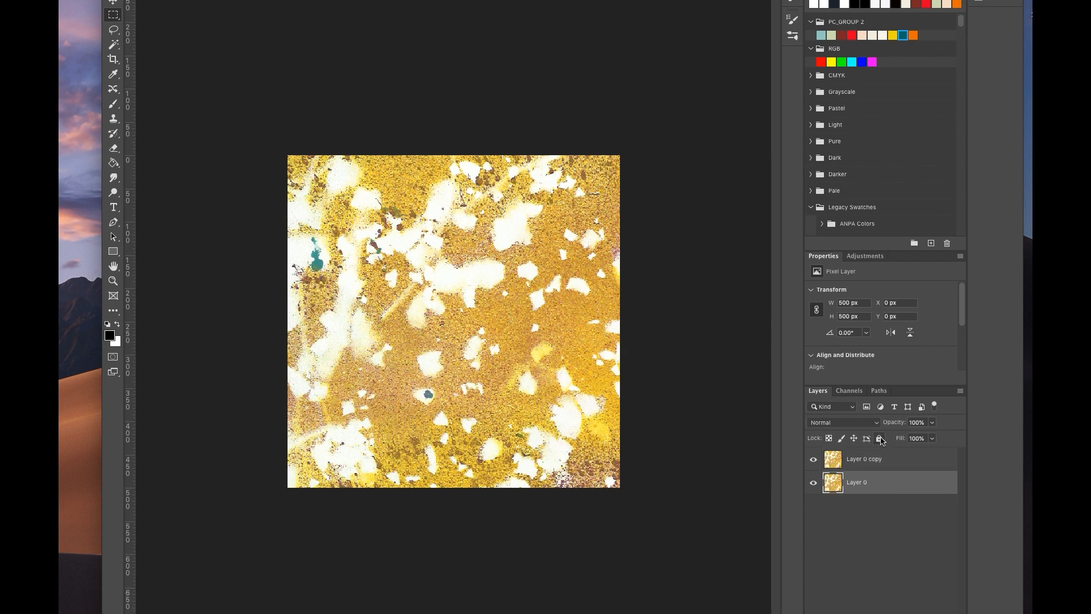
left_click(878, 438)
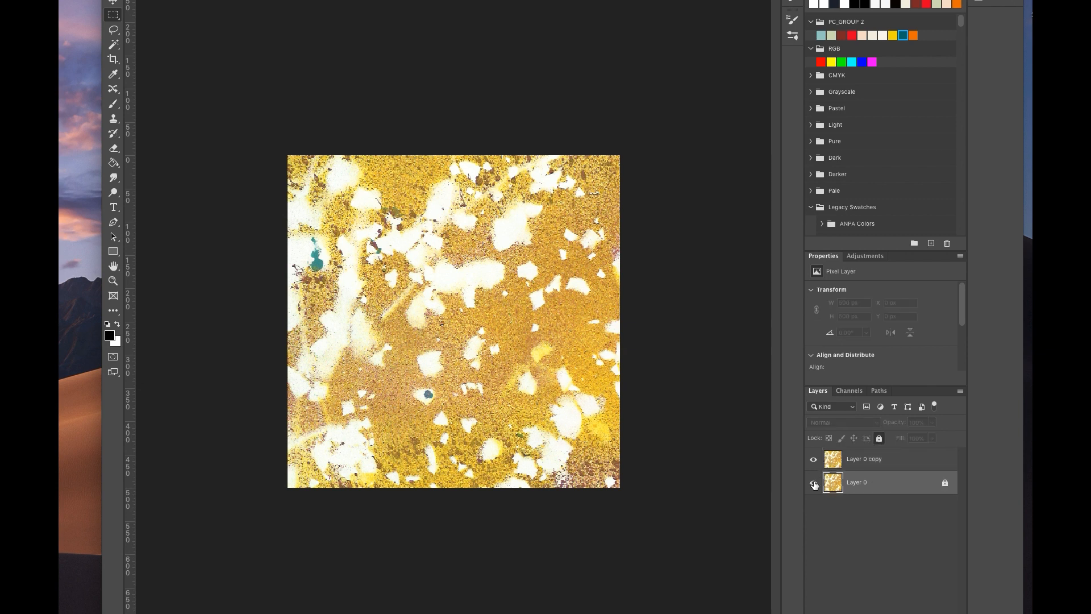
mouse_move(814, 482)
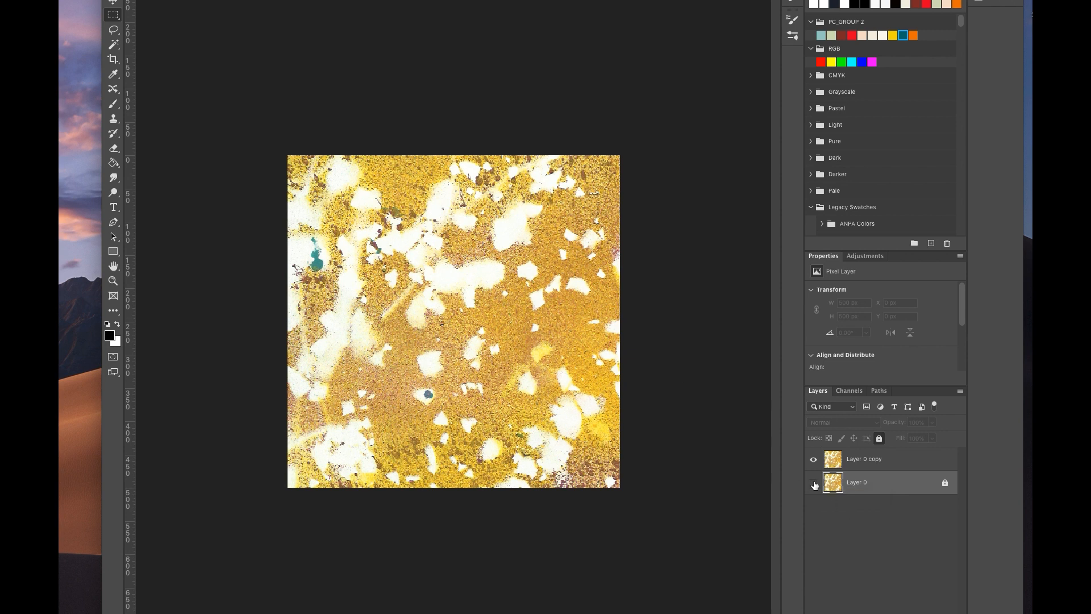
left_click(865, 459)
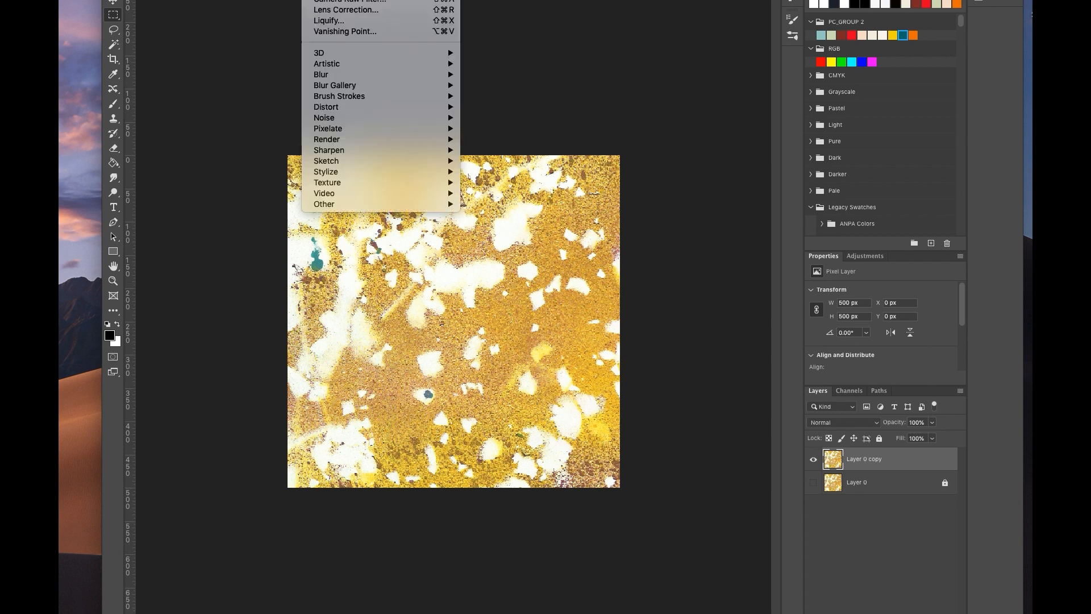
- Apply Filter > Other > Offset at Horizontal +250, Vertical 250 with Wrap Around
left_click(324, 204)
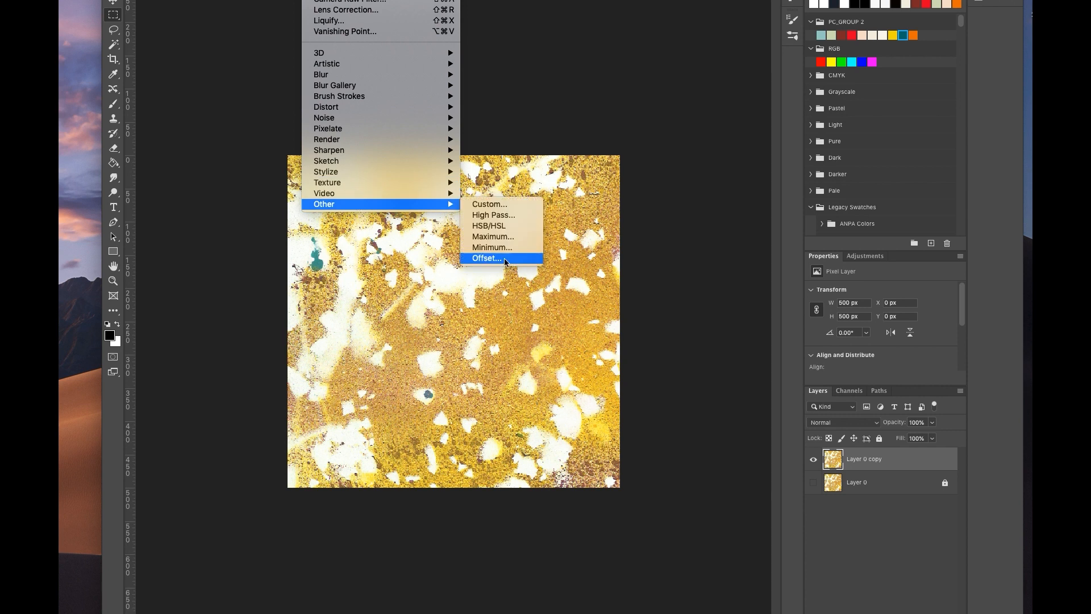
left_click(487, 258)
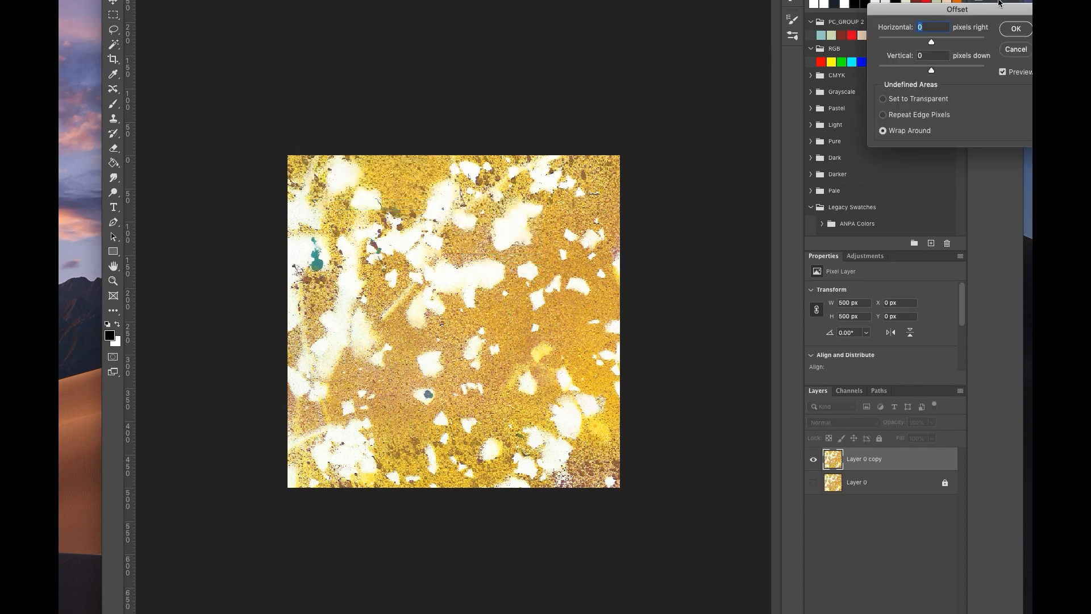
left_click_drag(957, 9, 847, 28)
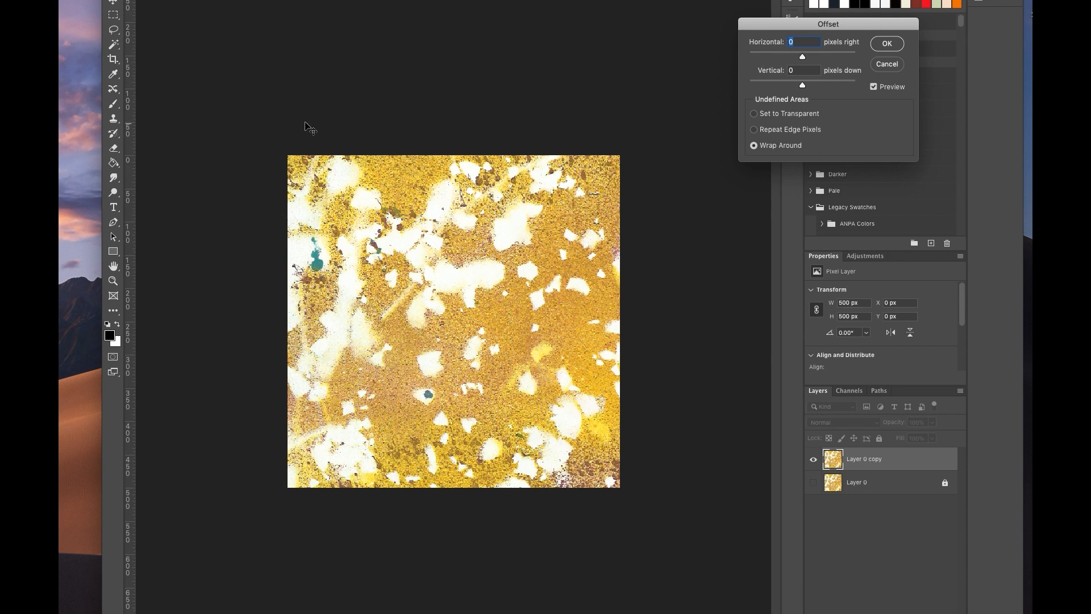
mouse_move(644, 325)
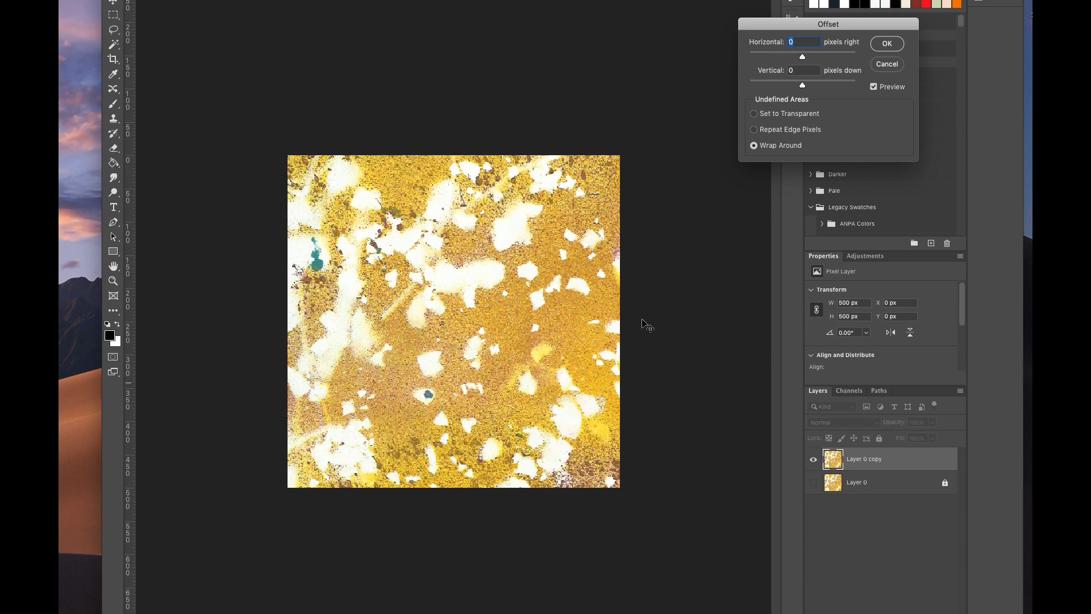
mouse_move(807, 43)
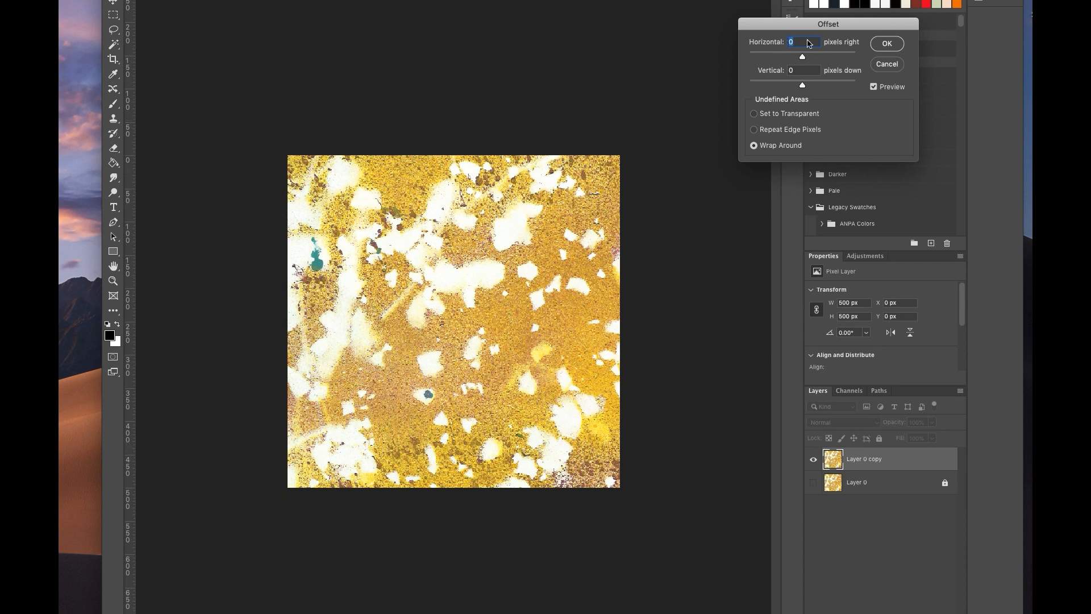
left_click_drag(802, 57, 815, 57)
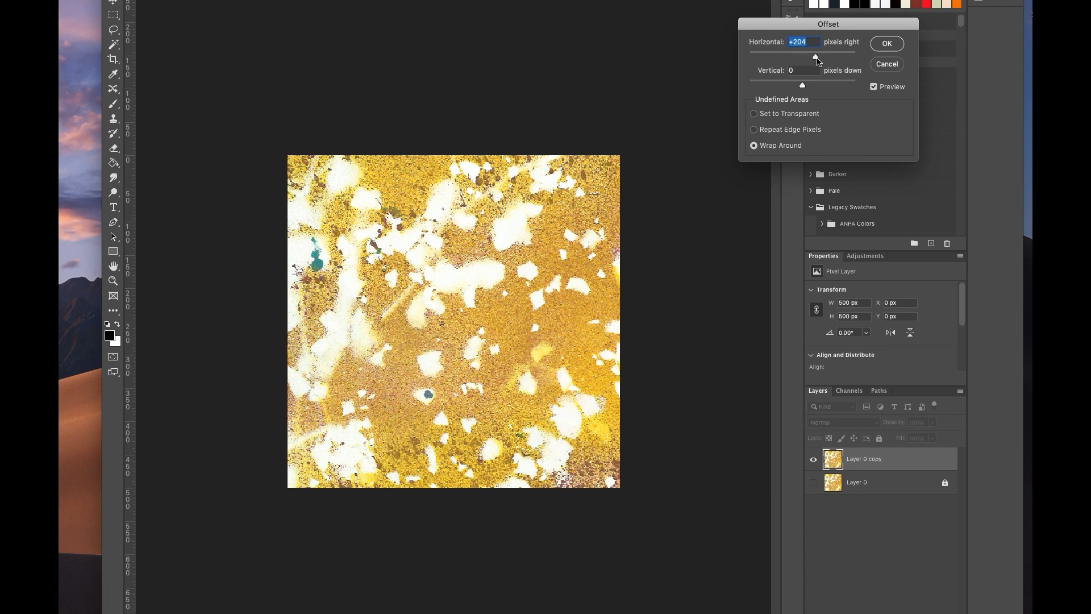
left_click_drag(815, 56, 817, 56)
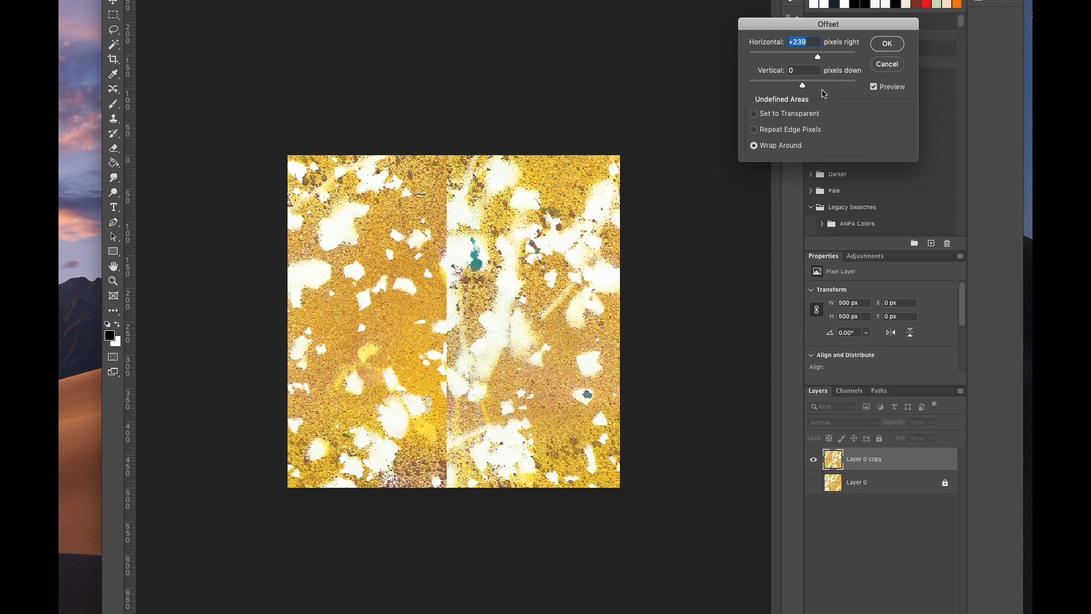
left_click_drag(802, 84, 815, 84)
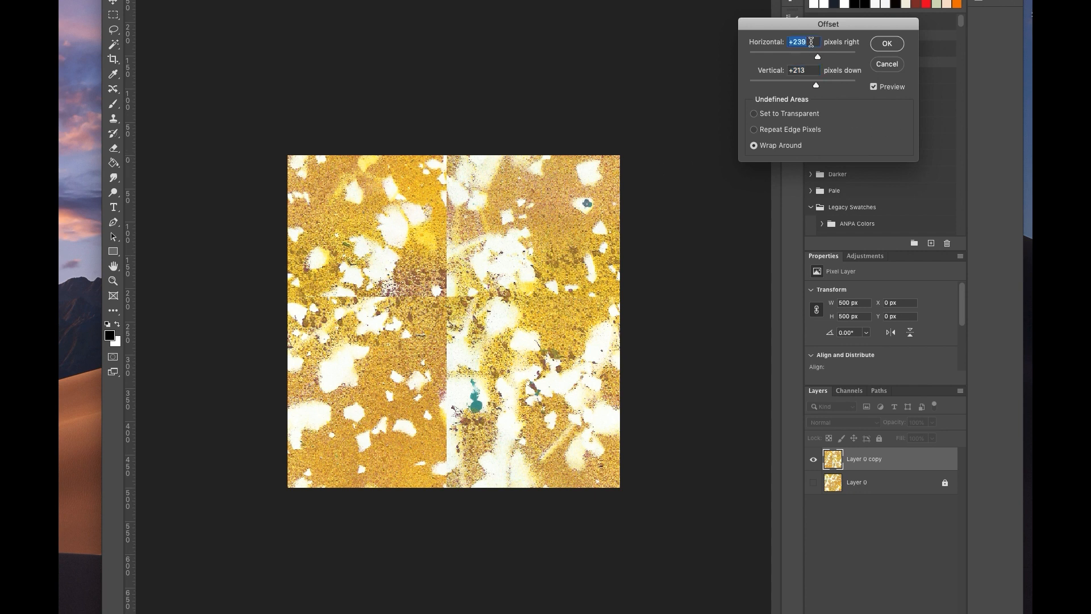
type("250")
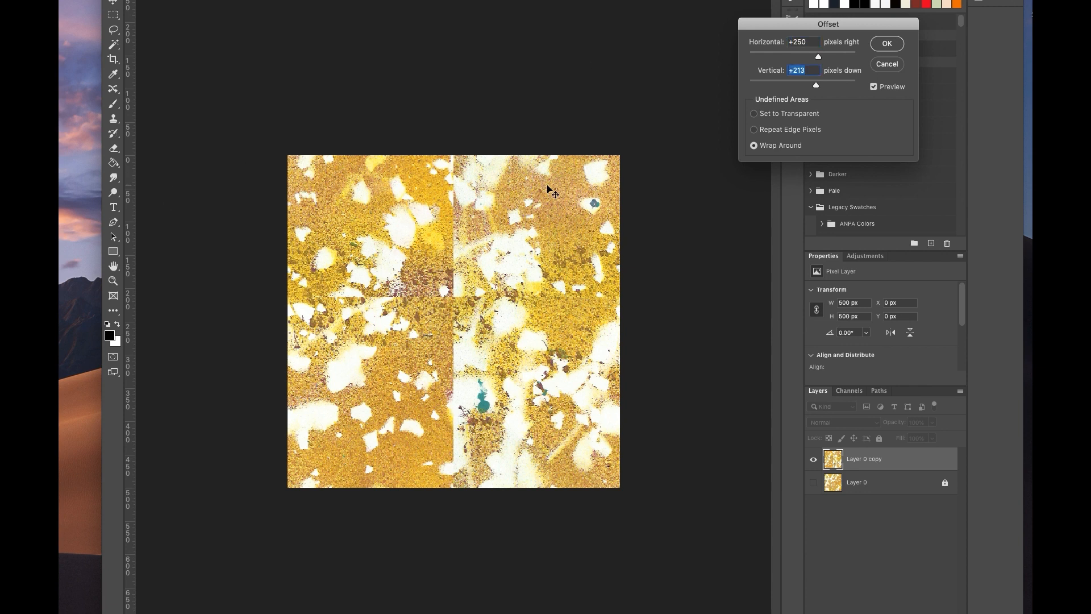
type("250")
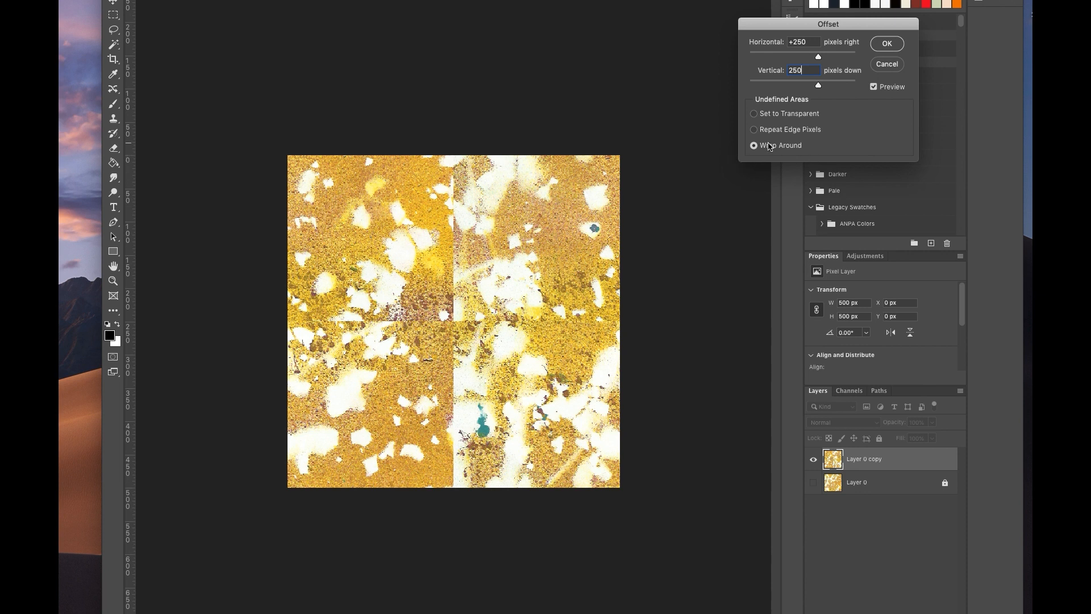
left_click(887, 44)
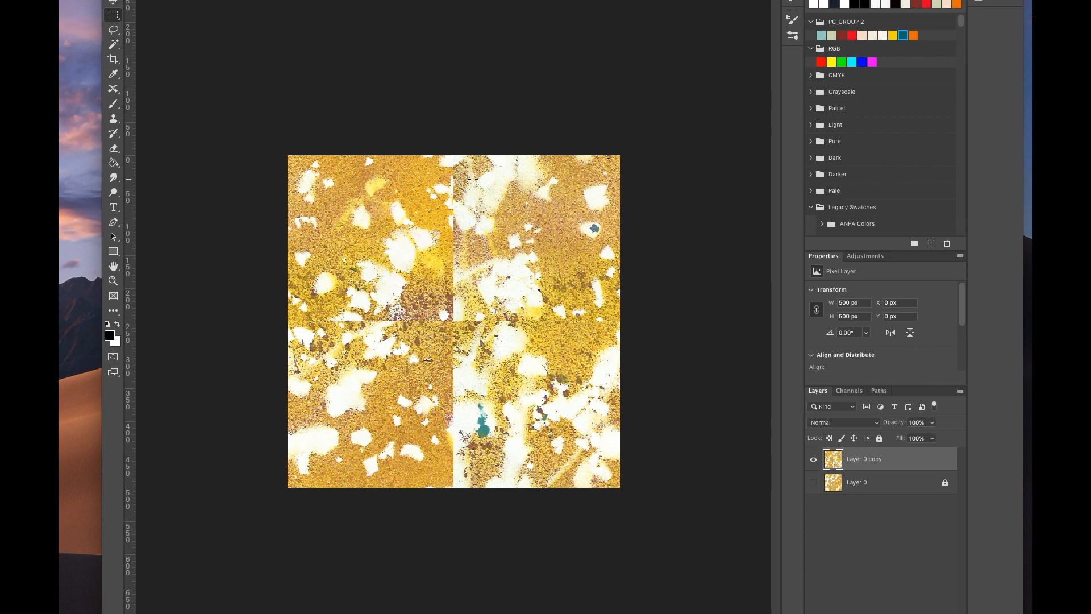
mouse_move(285, 237)
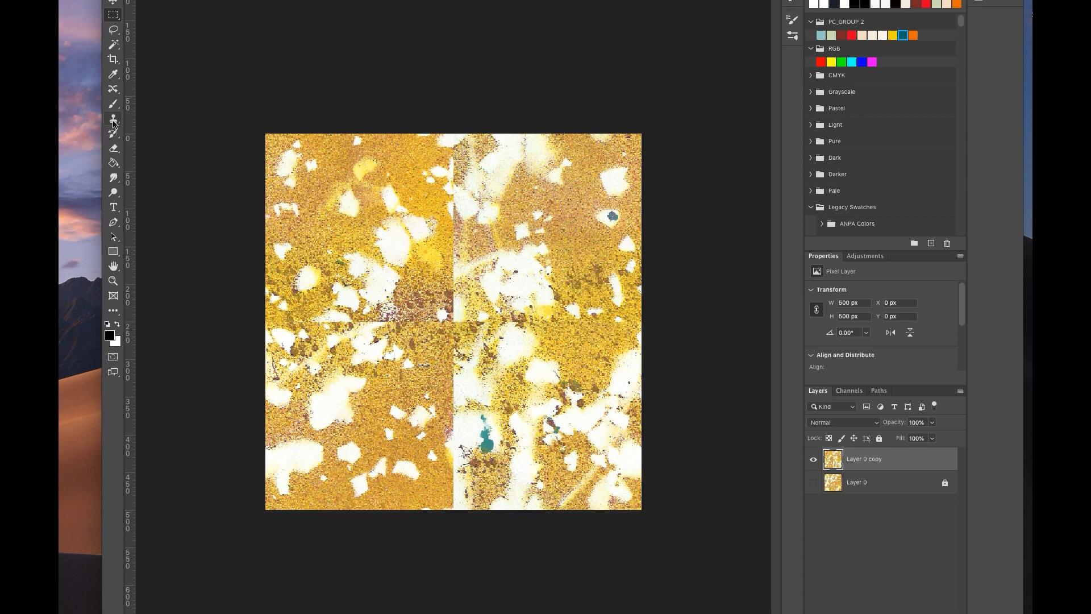
mouse_move(114, 121)
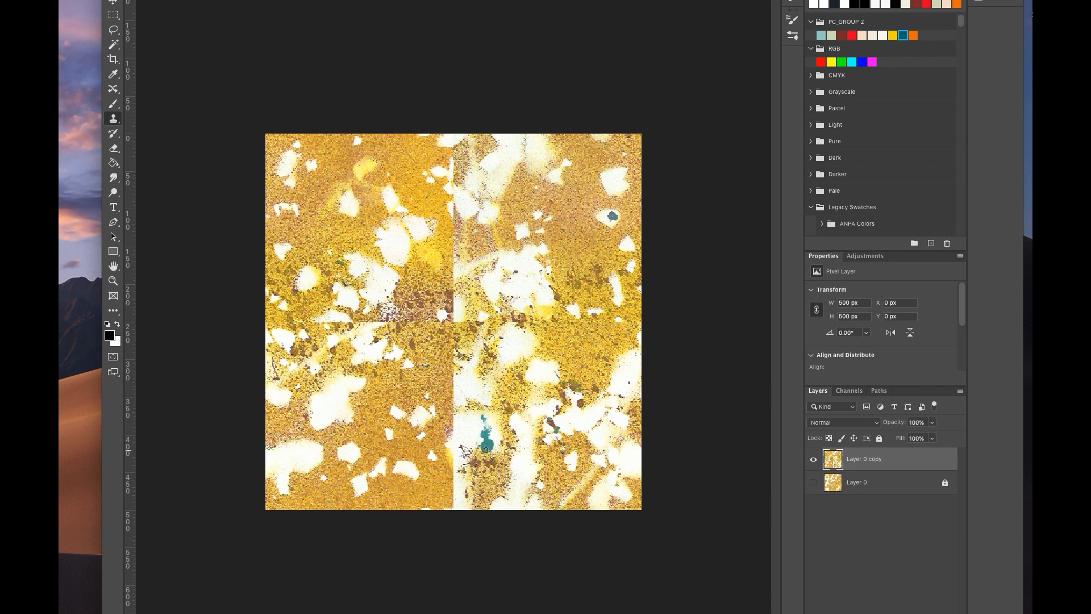
- Clone away the teal blotch and lasso the upper stretch of the vertical seam
left_click(484, 448)
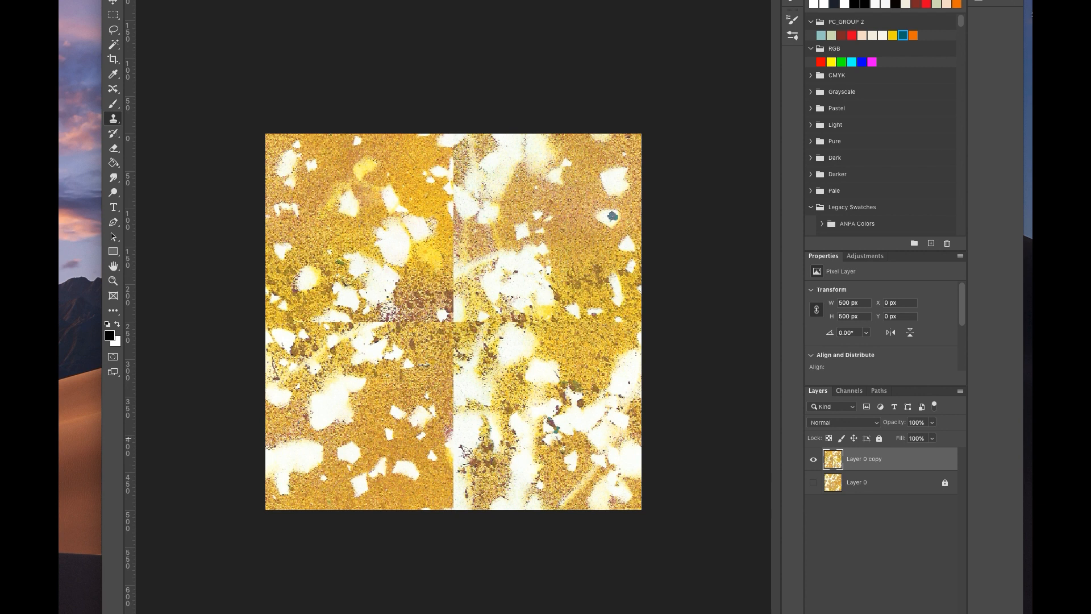
mouse_move(610, 216)
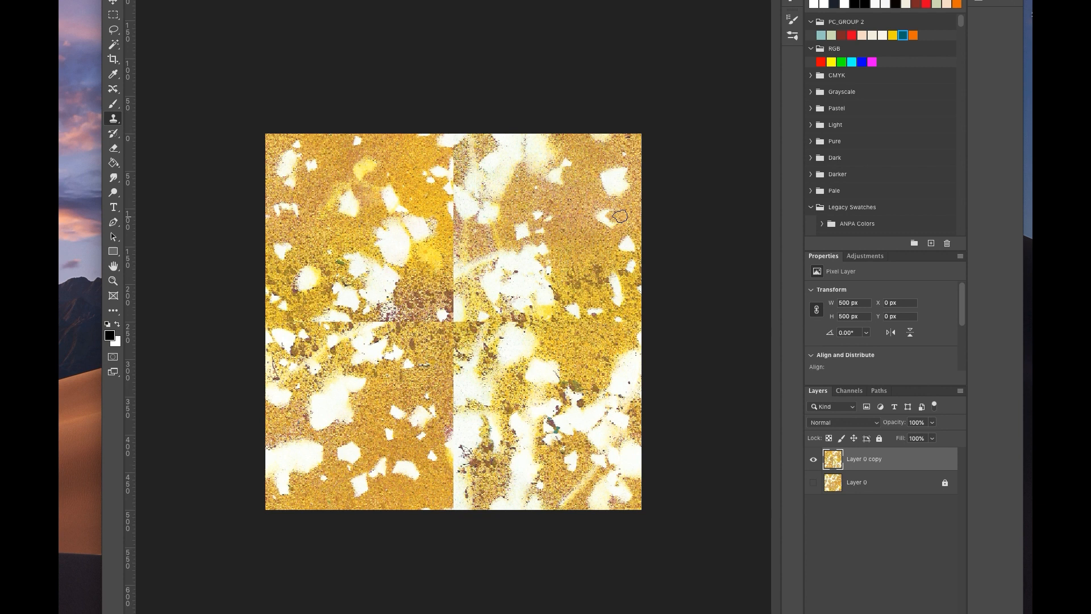
mouse_move(546, 274)
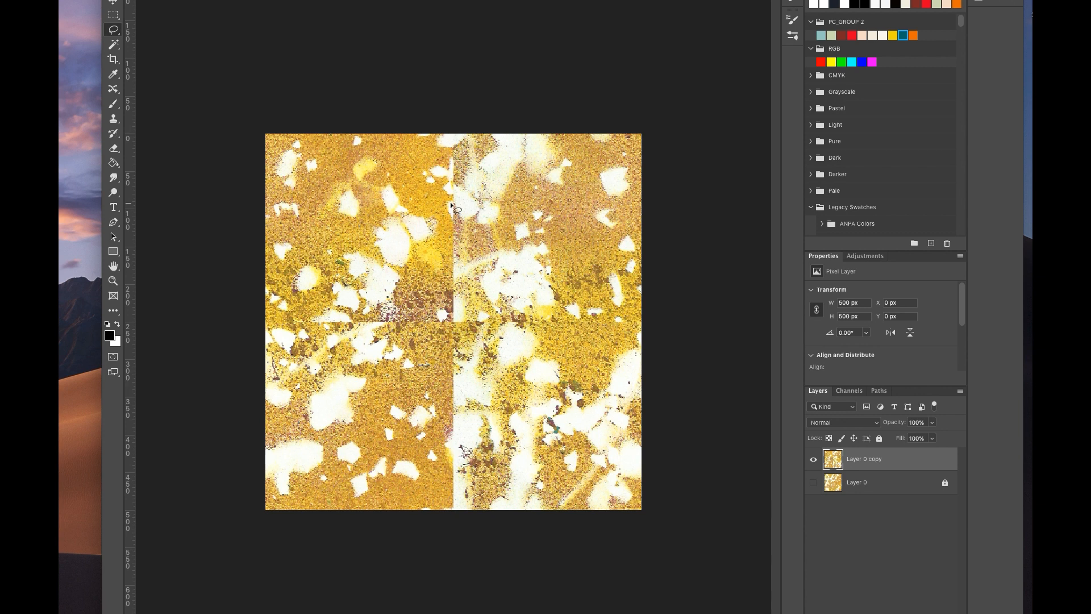
mouse_move(391, 245)
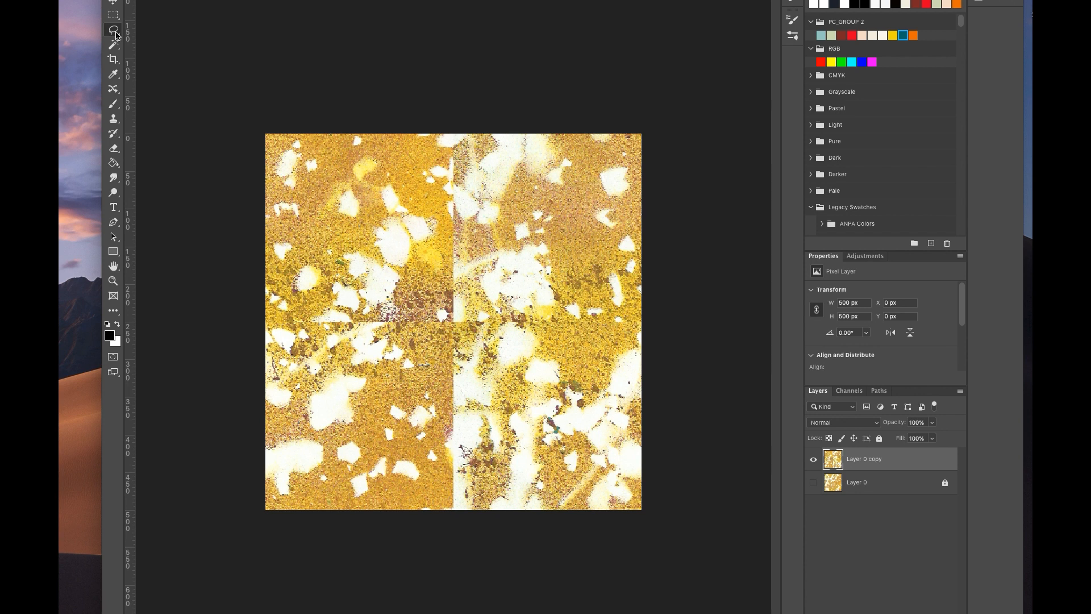
mouse_move(114, 29)
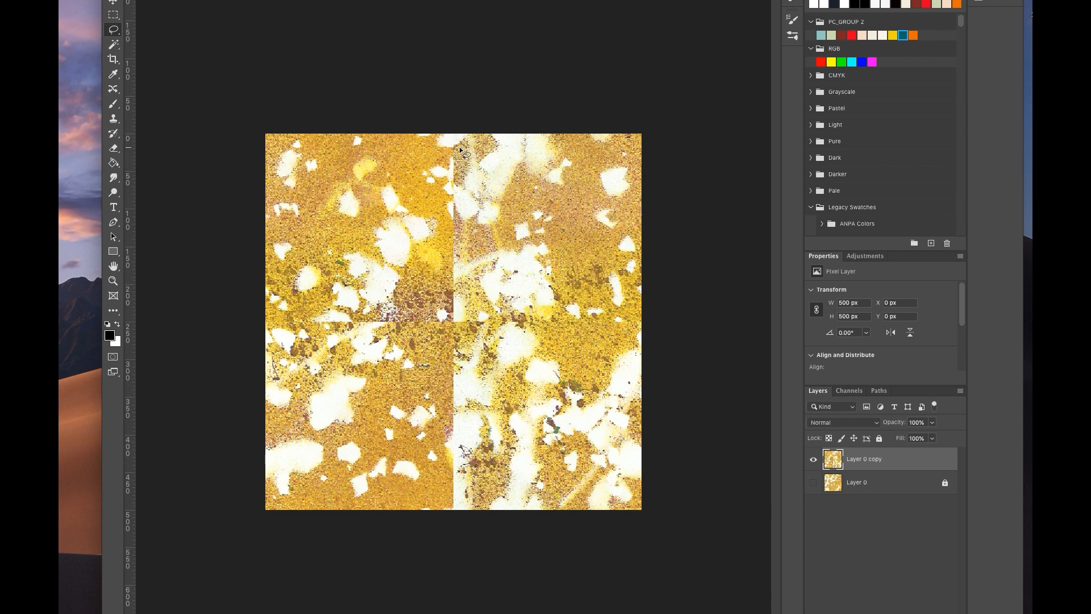
left_click_drag(449, 148, 444, 306)
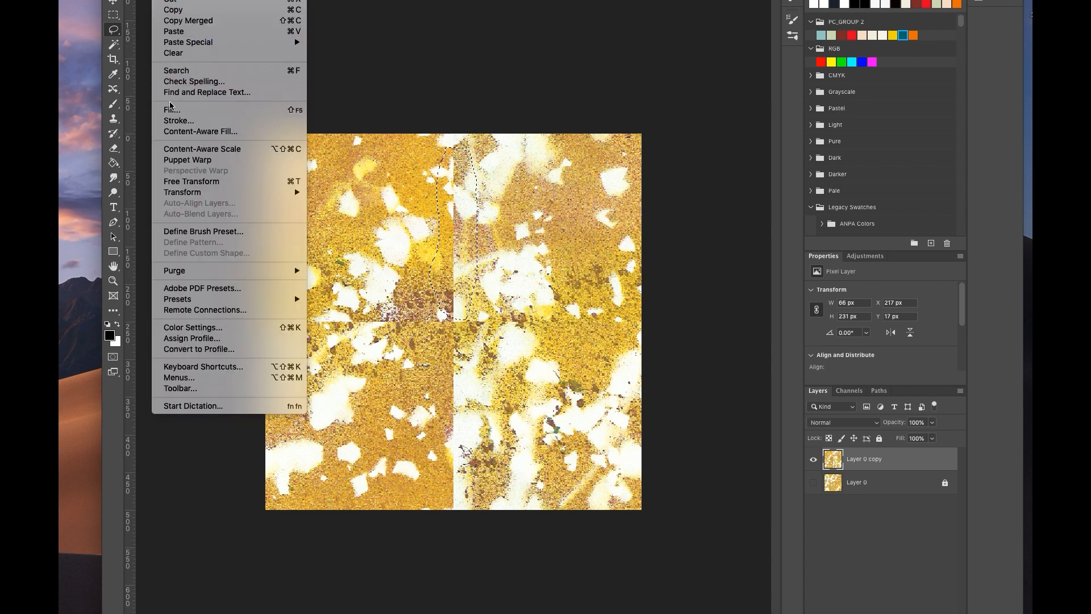
- Fill the selected upper vertical seam using Edit > Fill with Content-Aware
left_click(172, 110)
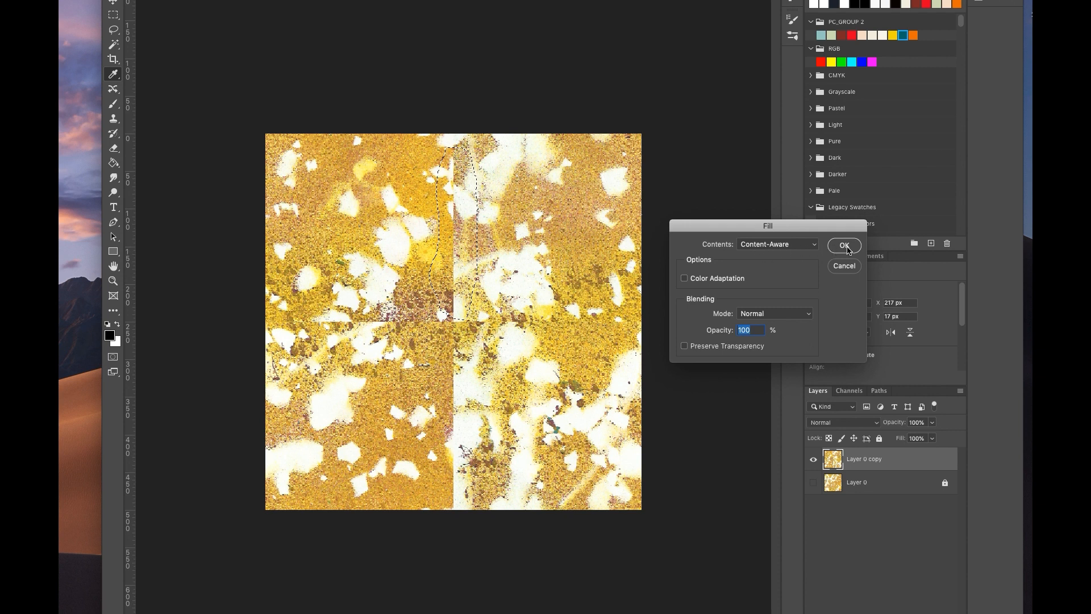
left_click(844, 246)
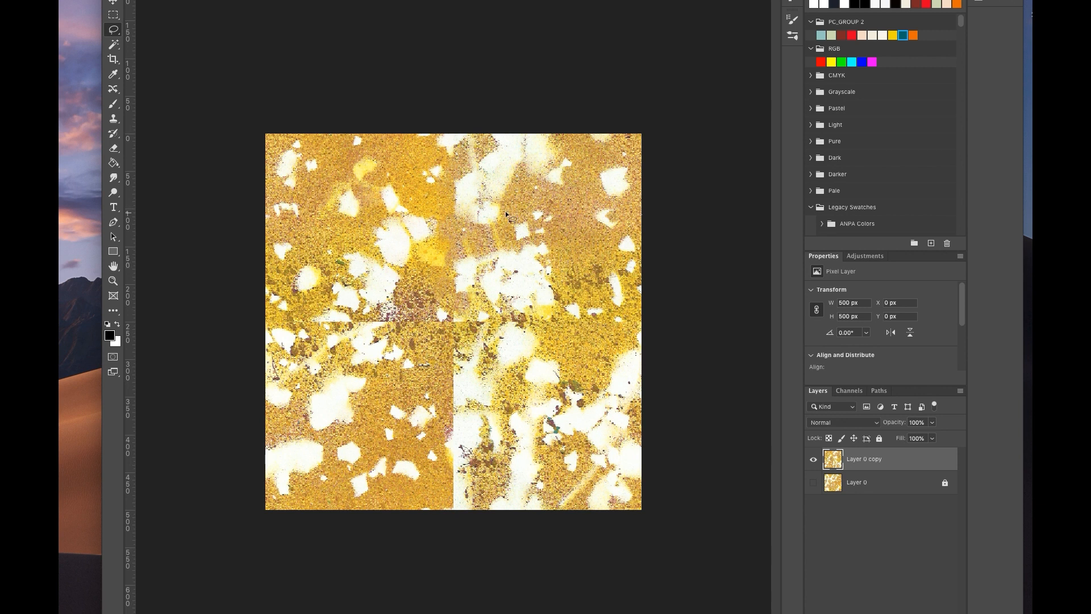
mouse_move(452, 245)
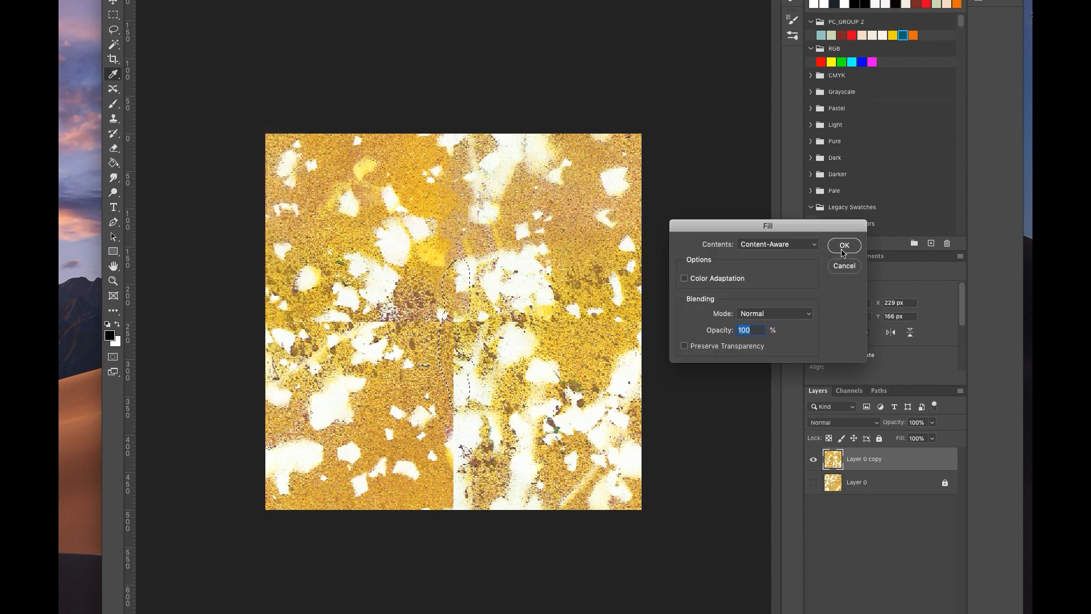
- Content-Aware Fill the central and lower sections of the vertical seam
left_click(844, 245)
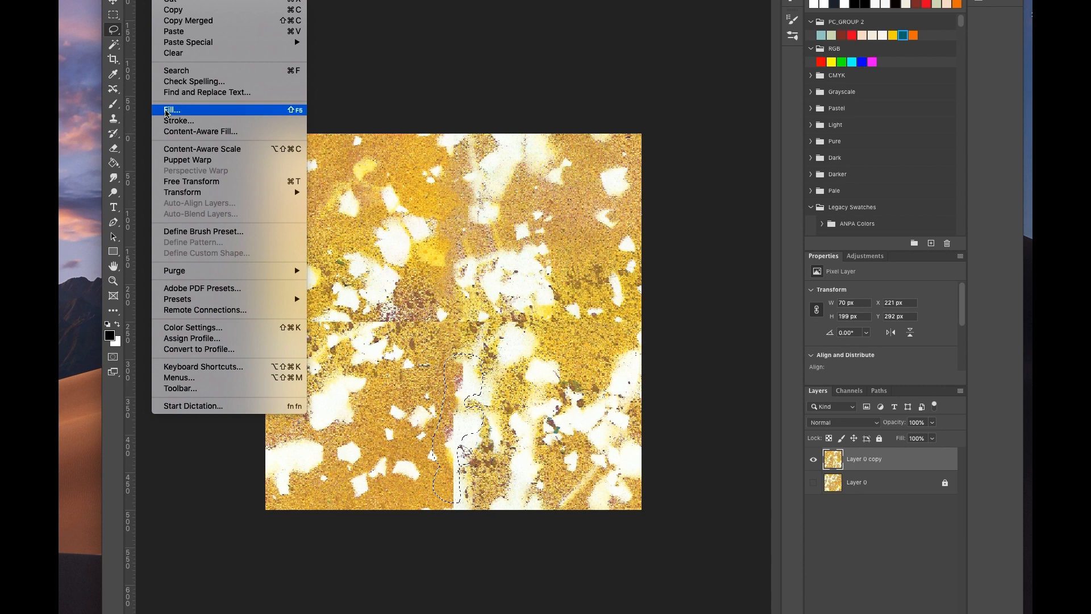
left_click(174, 110)
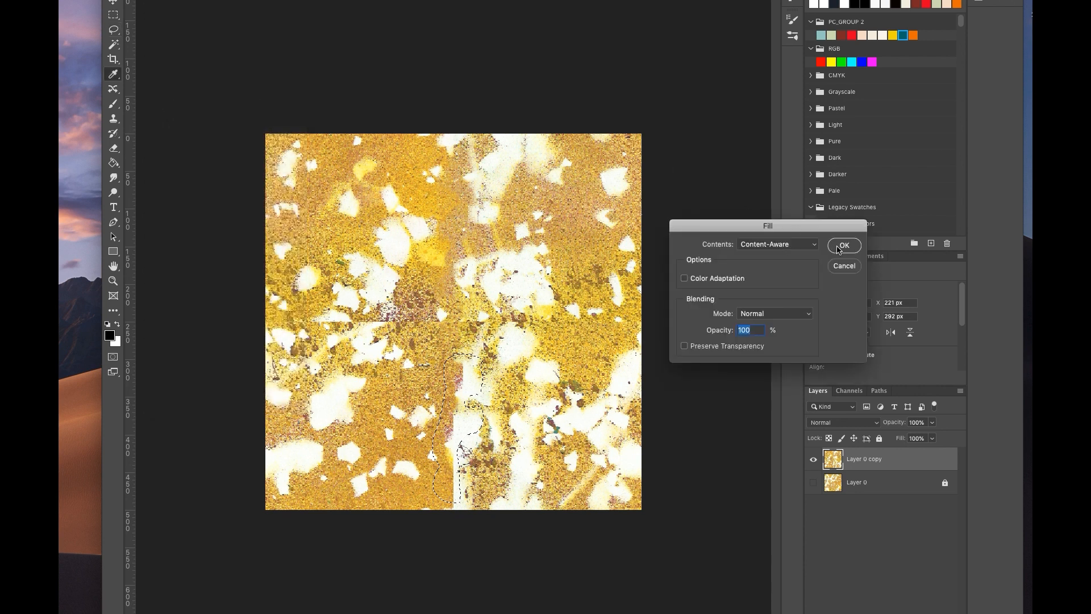
left_click(844, 245)
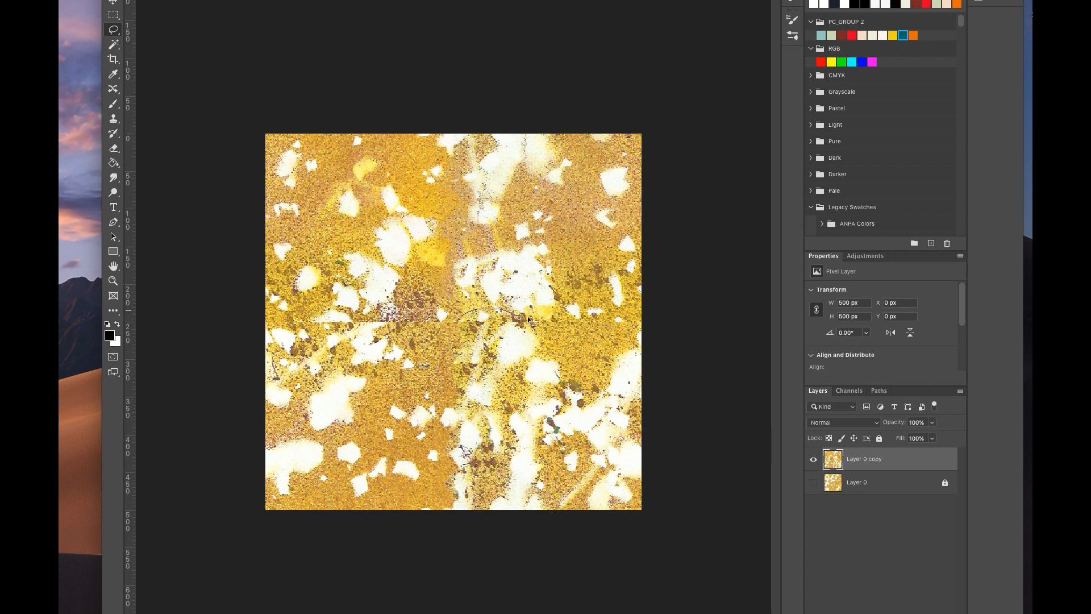
- Lasso and Content-Aware Fill the right and left halves of the horizontal seam
left_click_drag(497, 313, 633, 331)
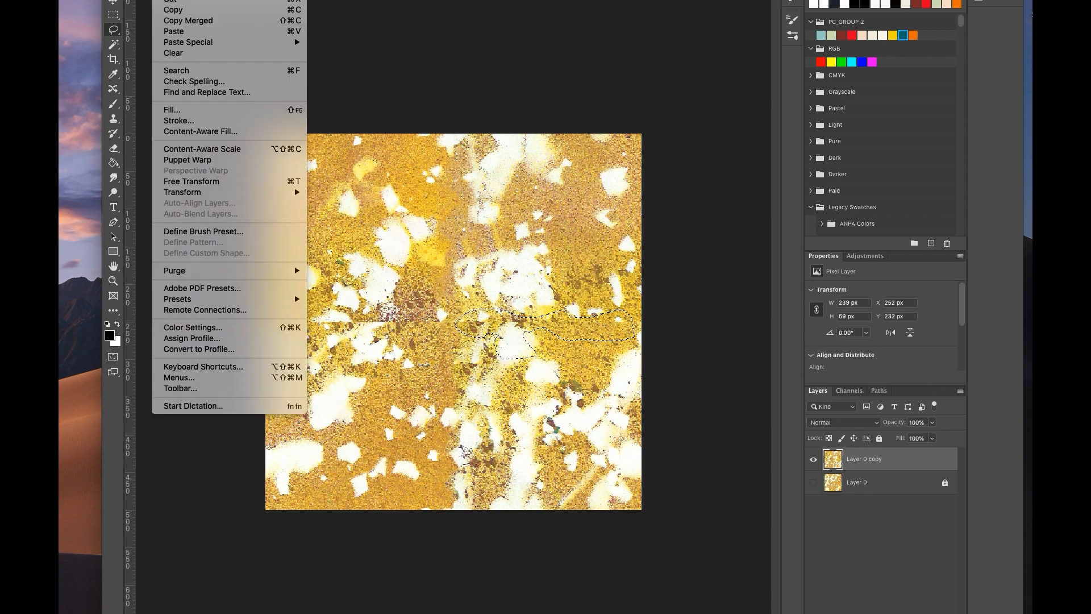
left_click(171, 109)
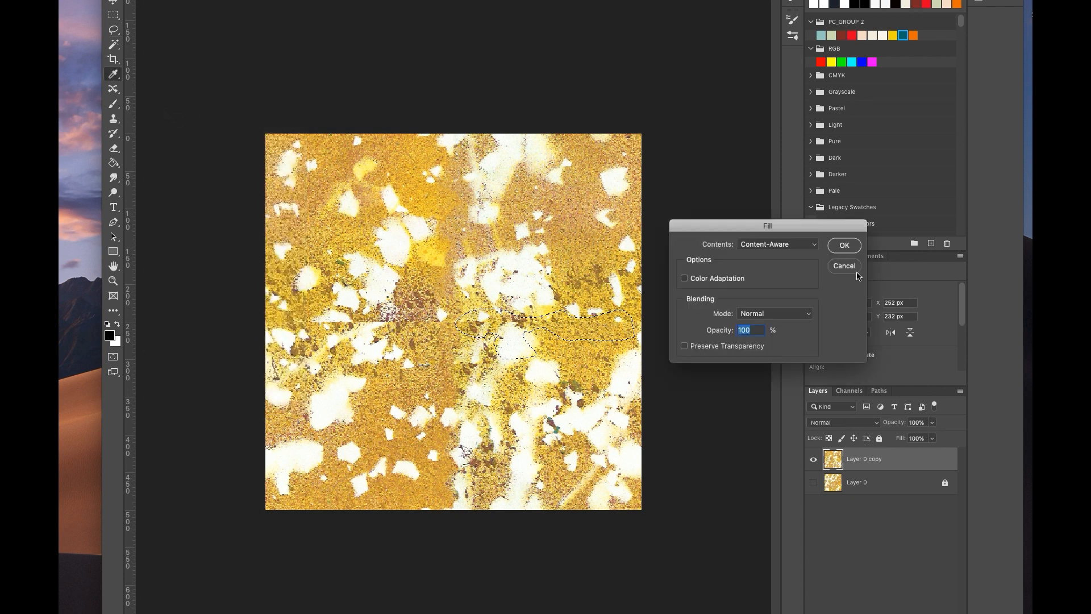
left_click(844, 245)
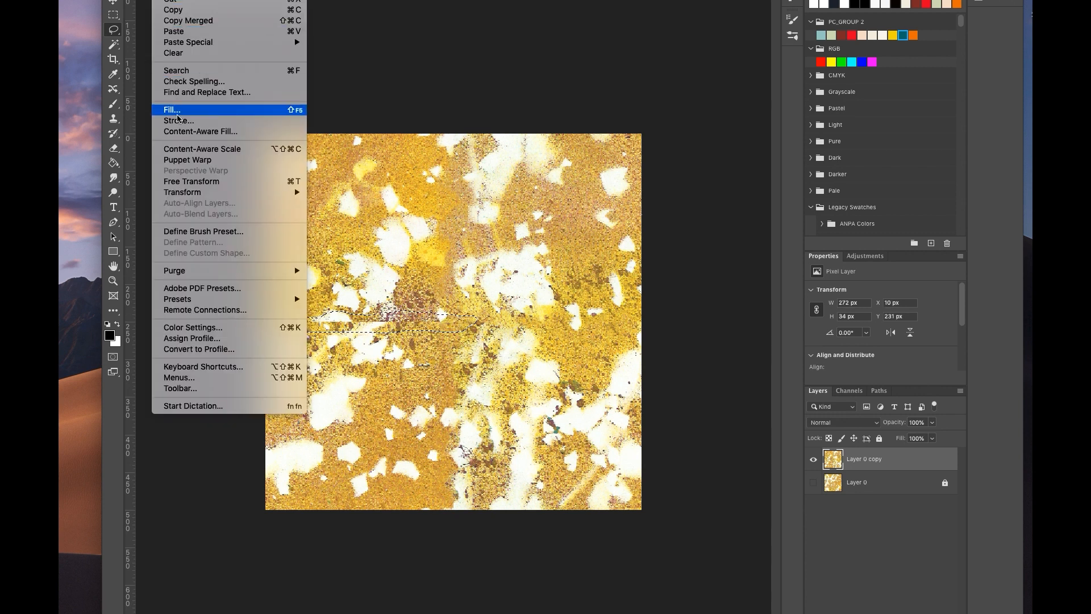
left_click(172, 109)
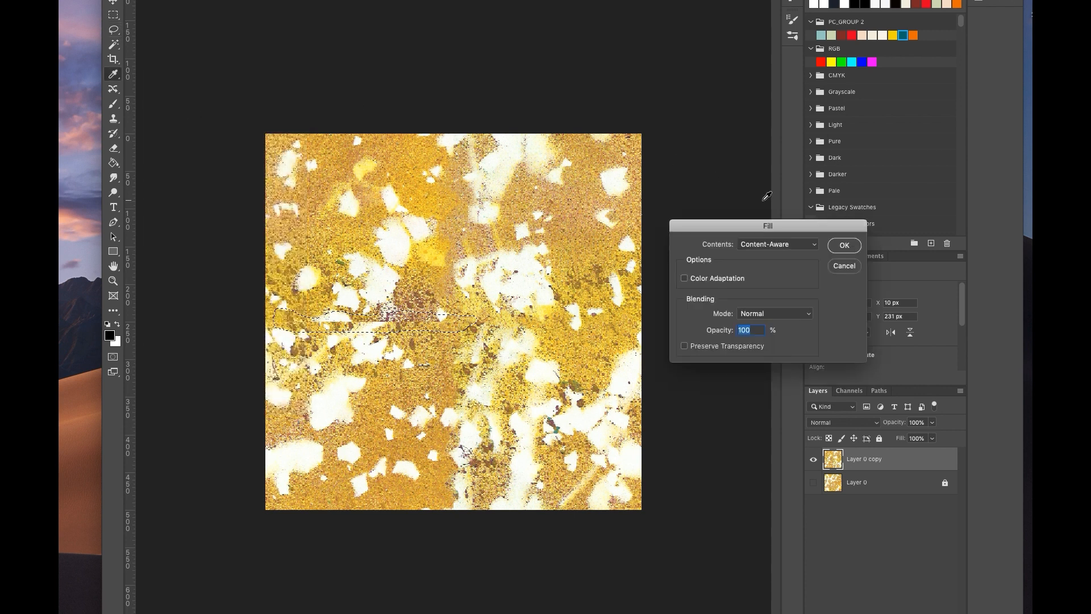
left_click(844, 245)
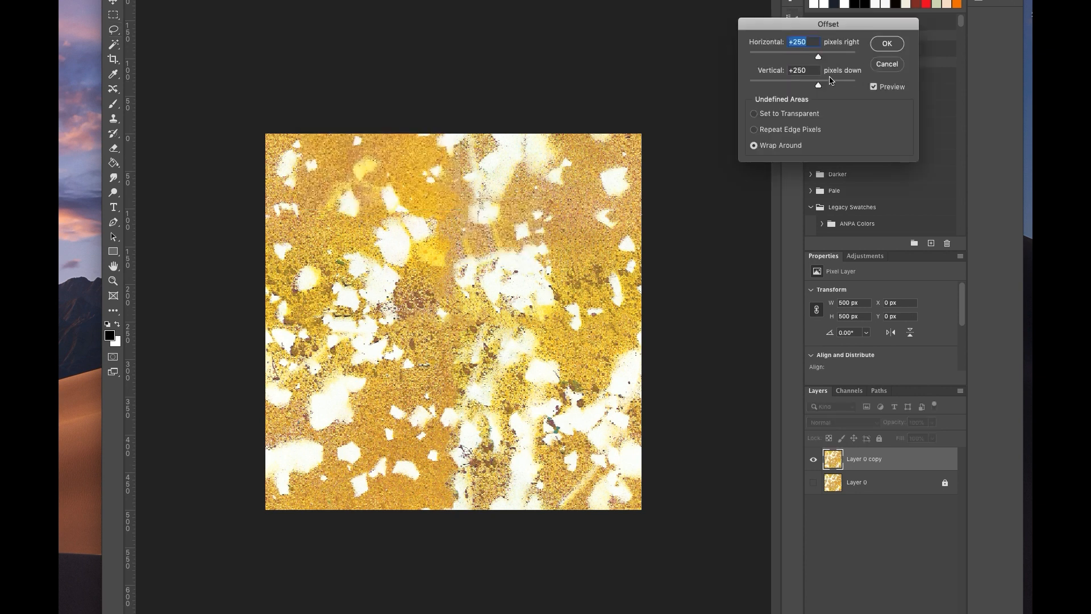
- Re-offset the texture to +443 px horizontal with Wrap Around and keep the result
left_click_drag(818, 56, 778, 56)
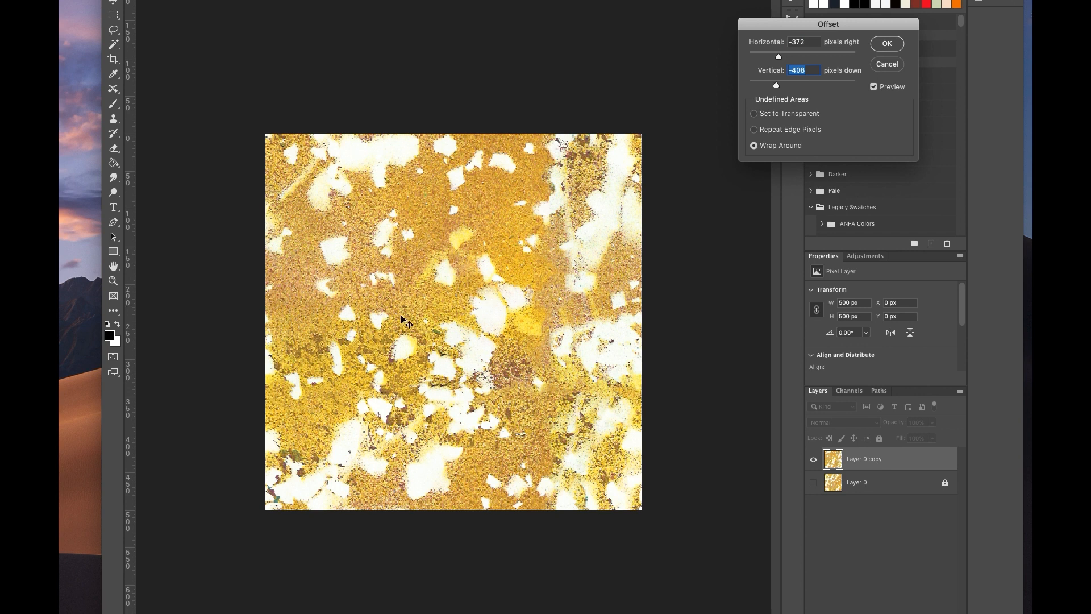
mouse_move(565, 356)
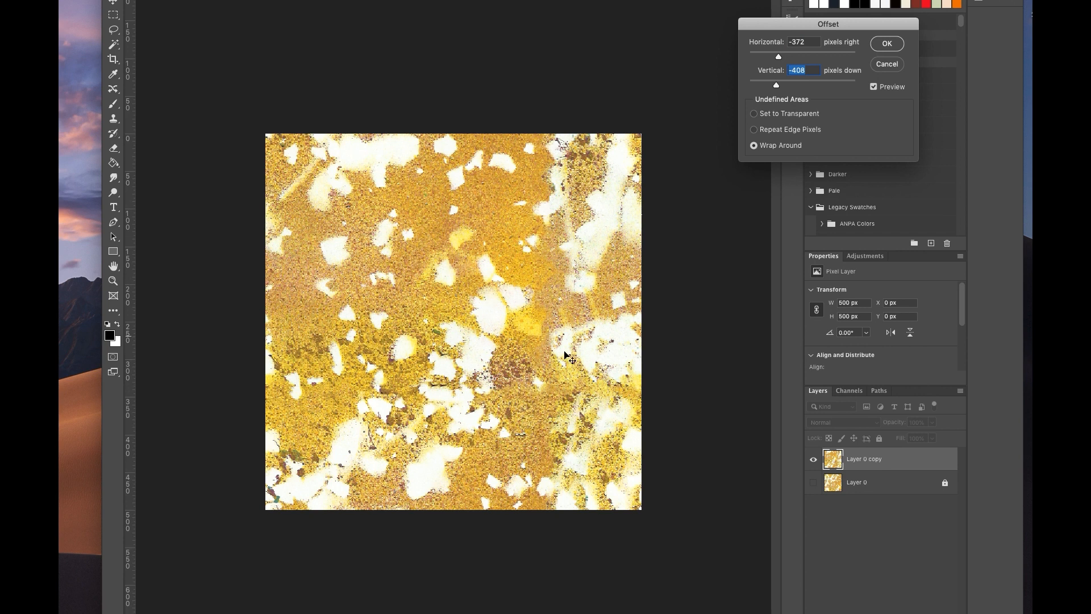
mouse_move(476, 138)
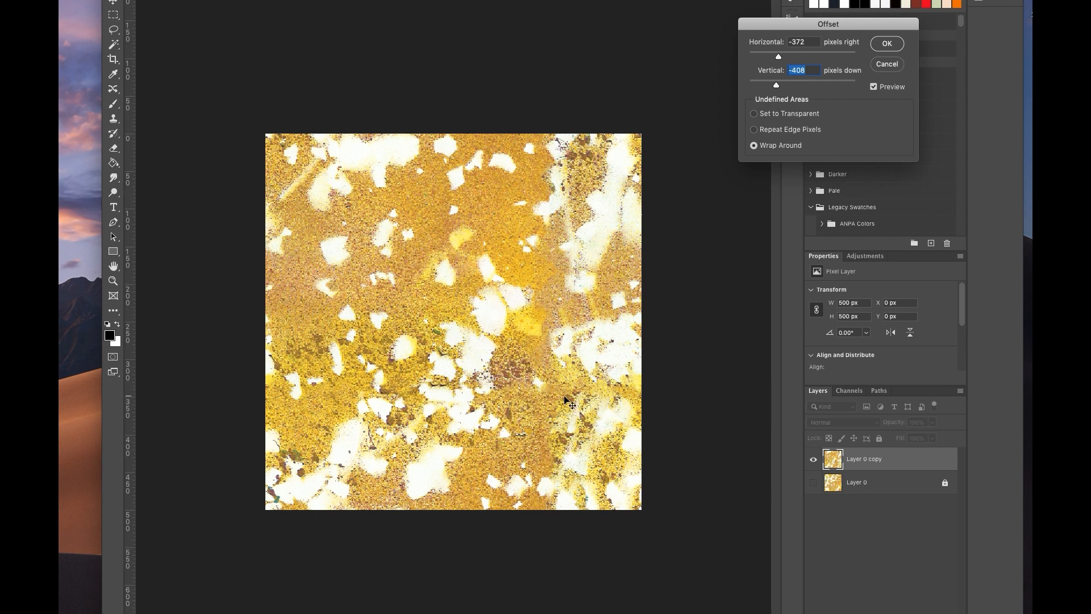
left_click(803, 41)
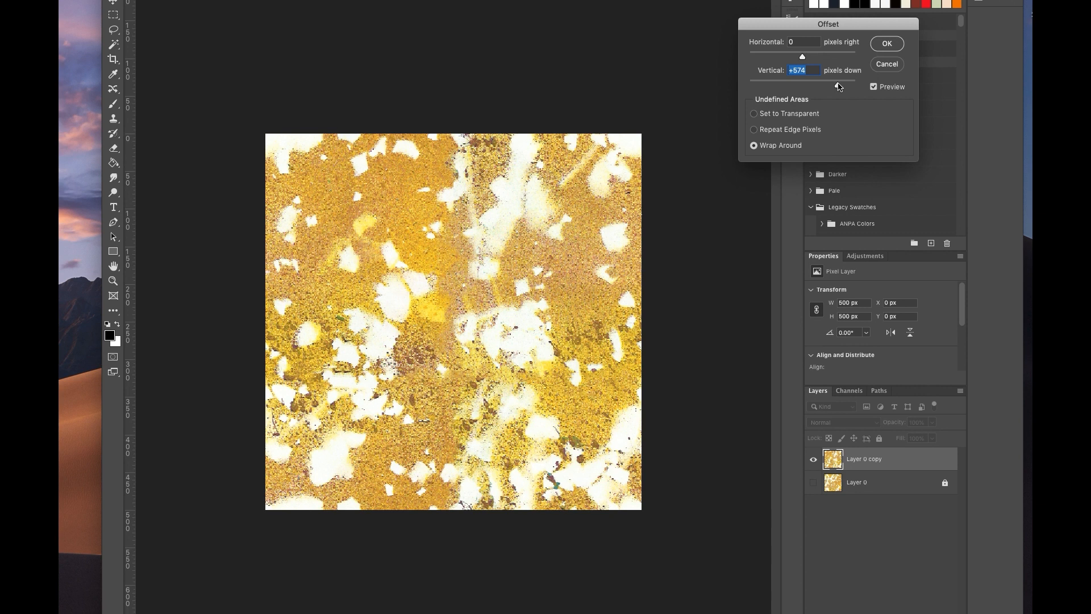
mouse_move(485, 312)
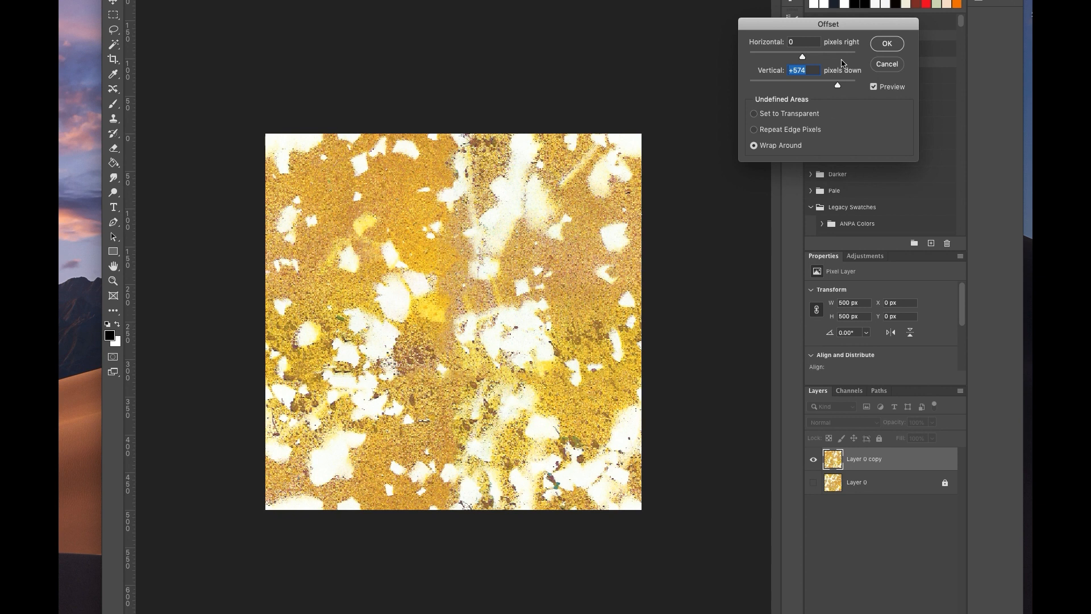
type("+443")
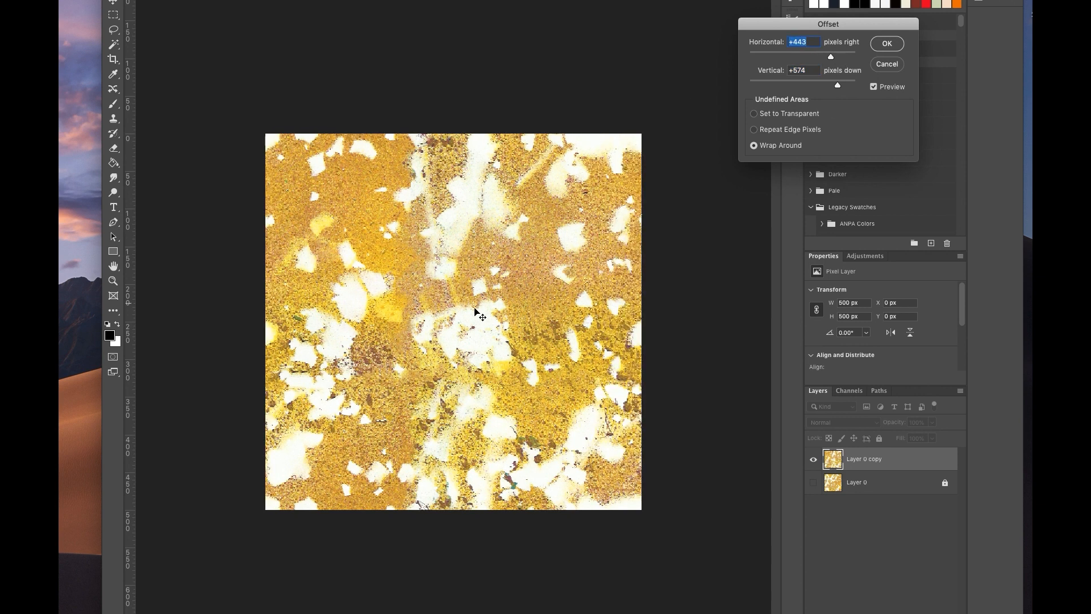
mouse_move(451, 477)
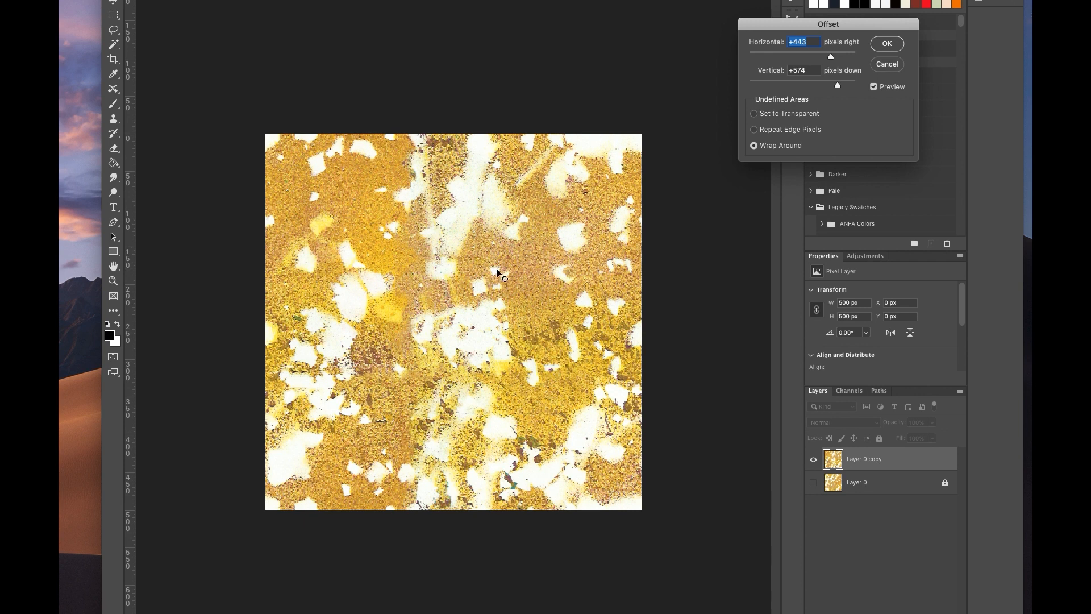
mouse_move(453, 315)
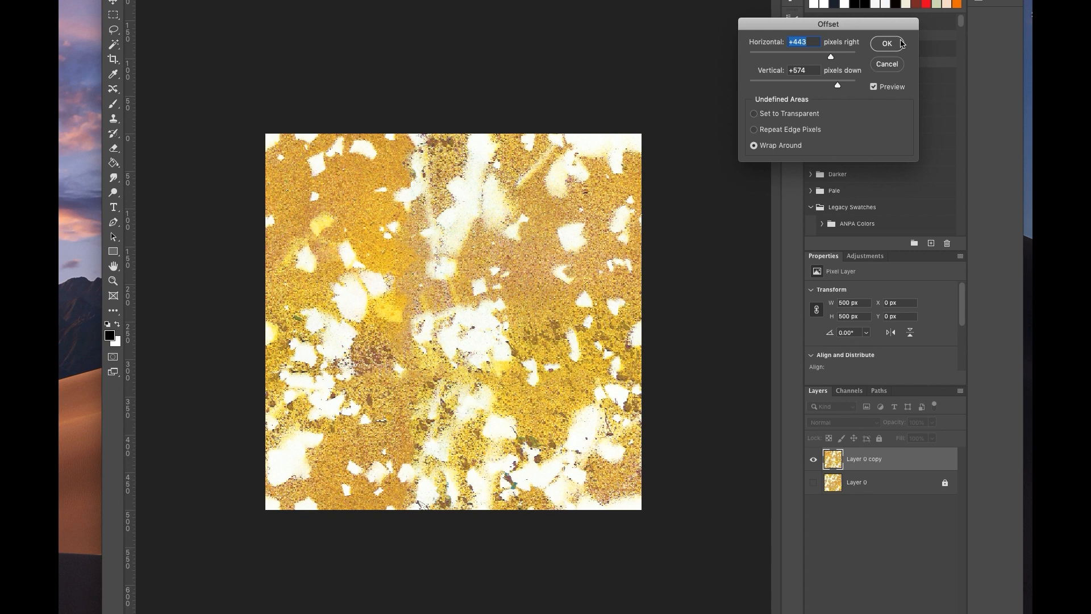
left_click(887, 44)
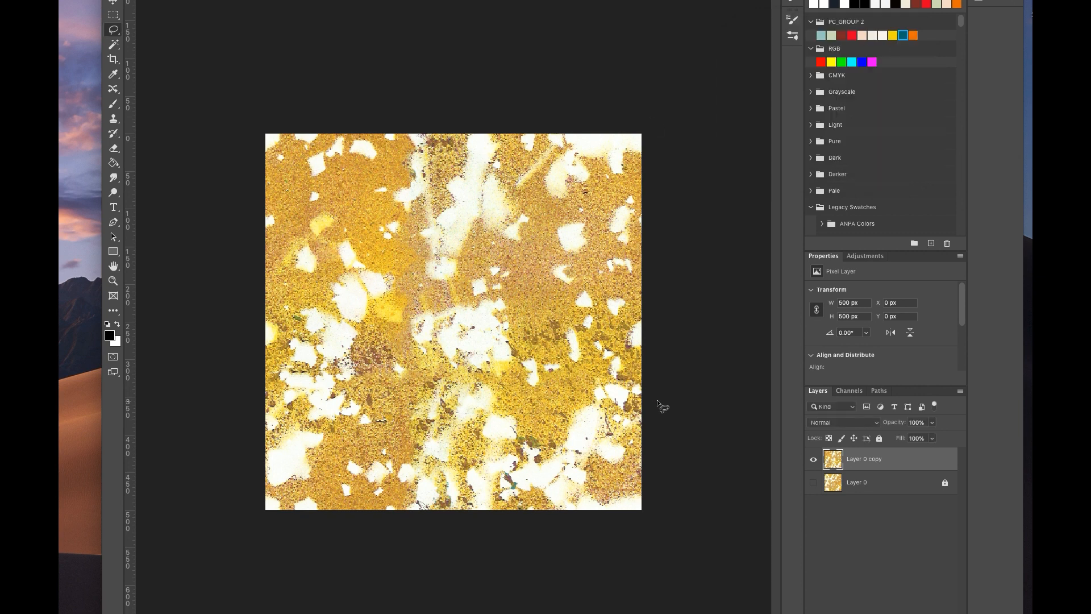
mouse_move(720, 267)
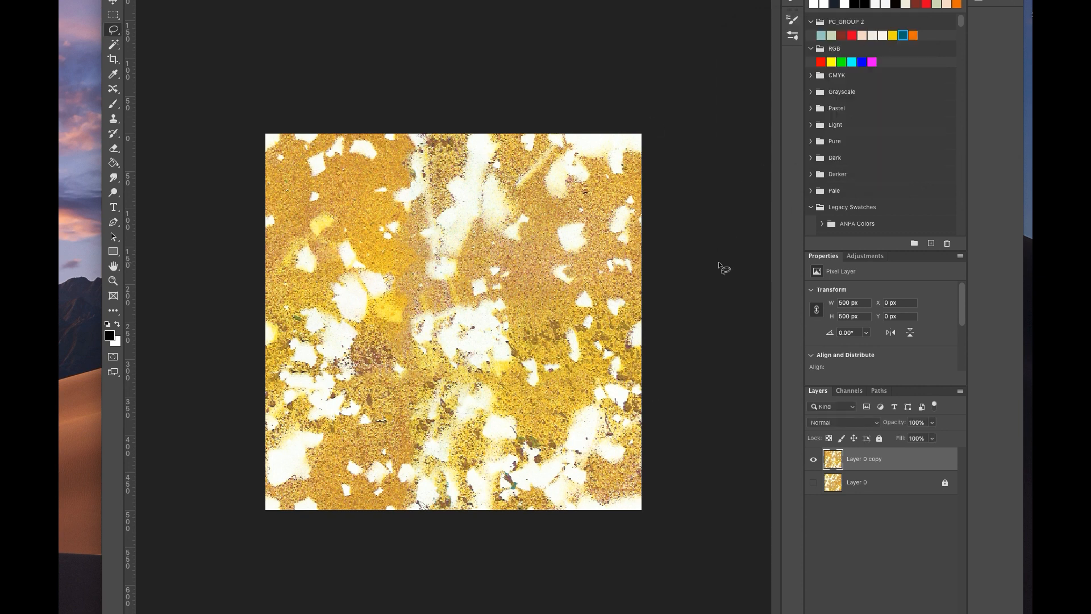